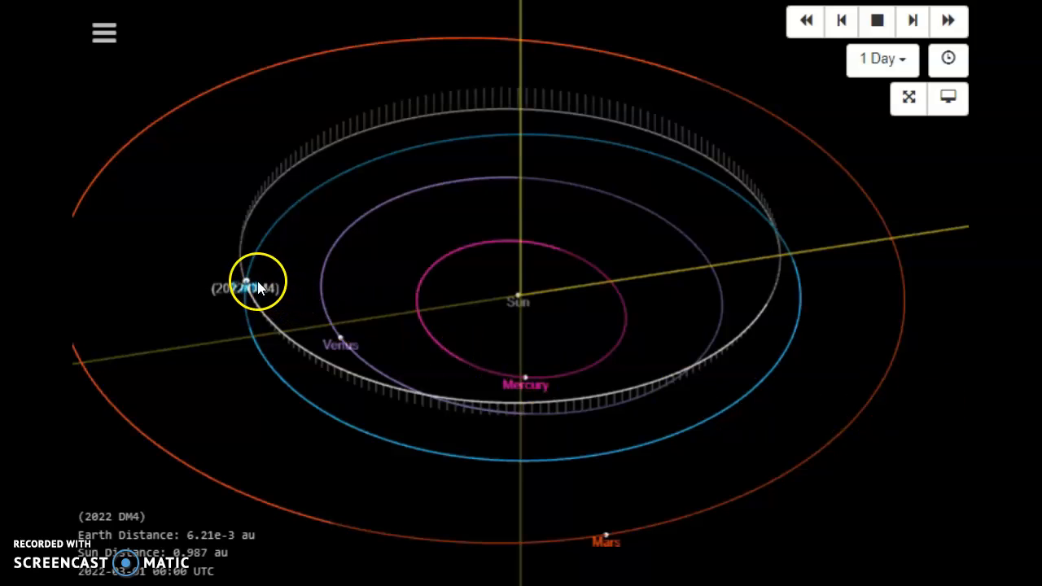
mouse_move(309, 318)
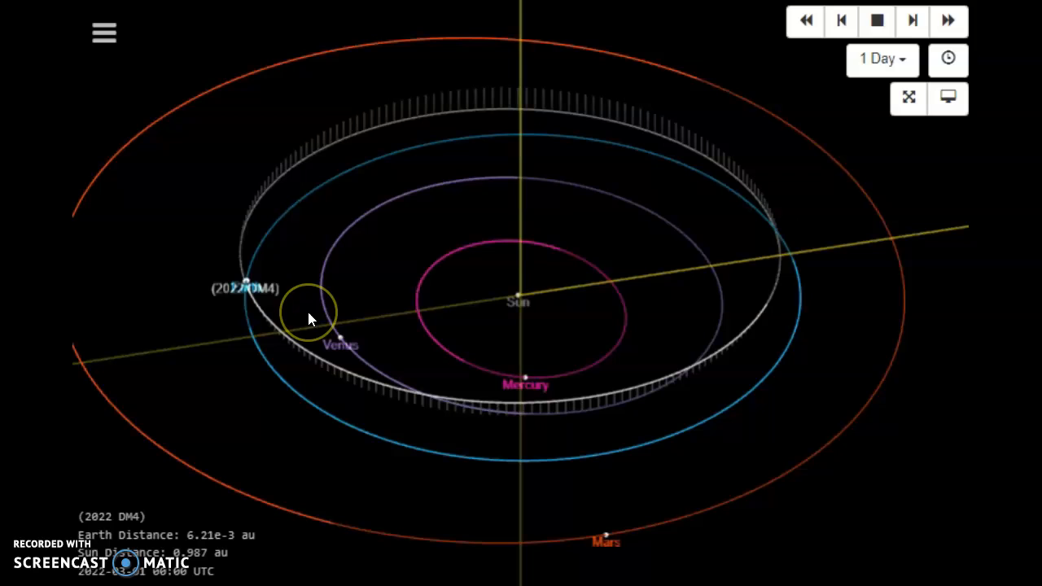
mouse_move(309, 319)
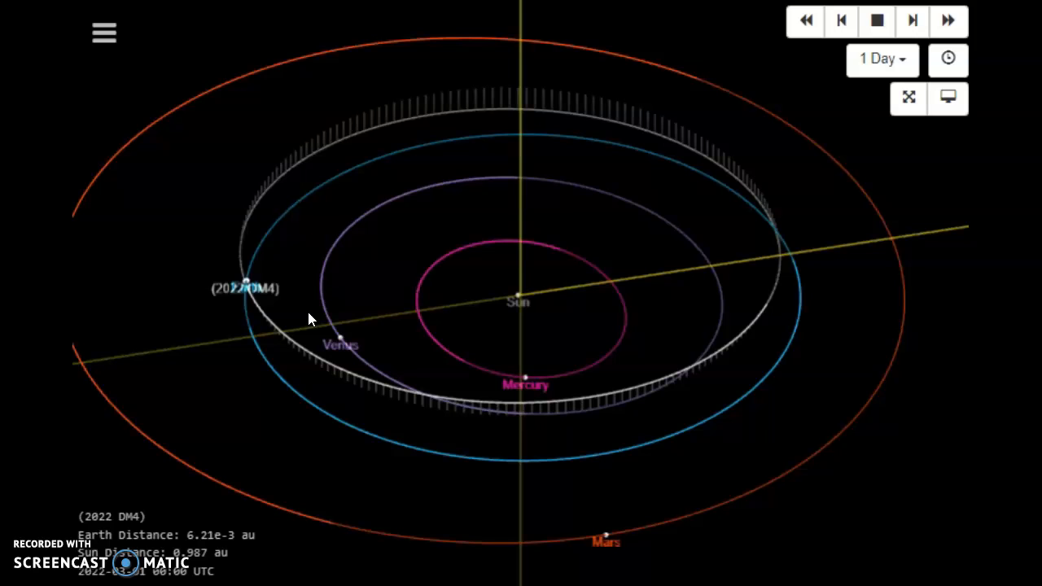
Leave the full-screen Orbit Viewer so 2022 DM4's orbital parameters and condition code 6 show
left_click(247, 280)
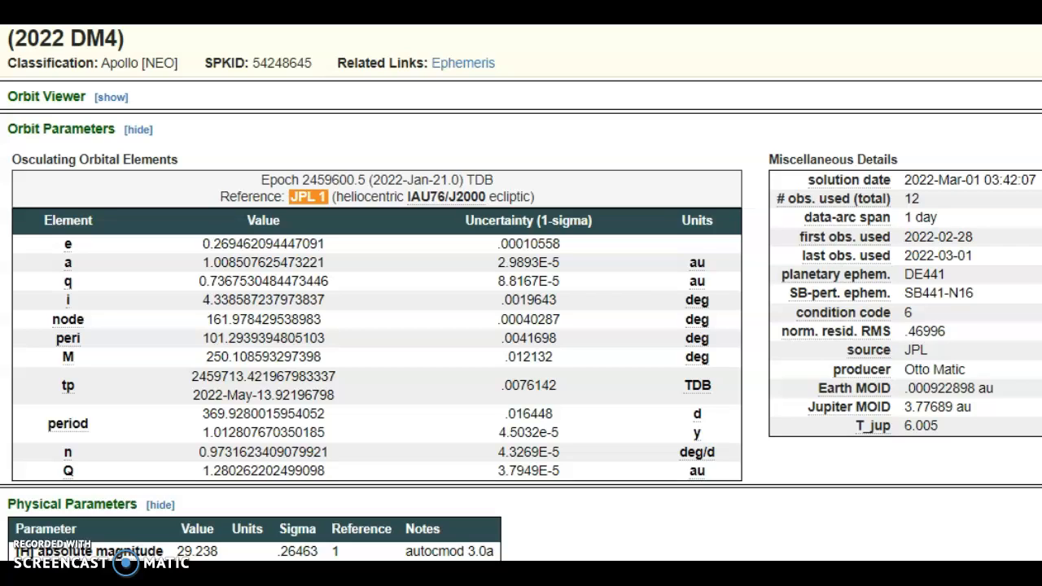
mouse_move(871, 312)
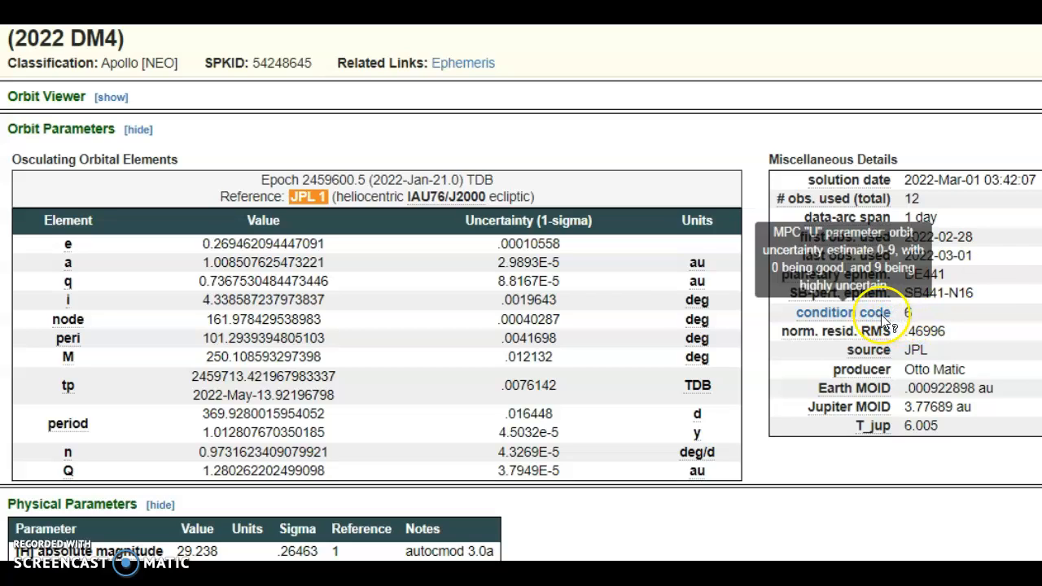
mouse_move(876, 312)
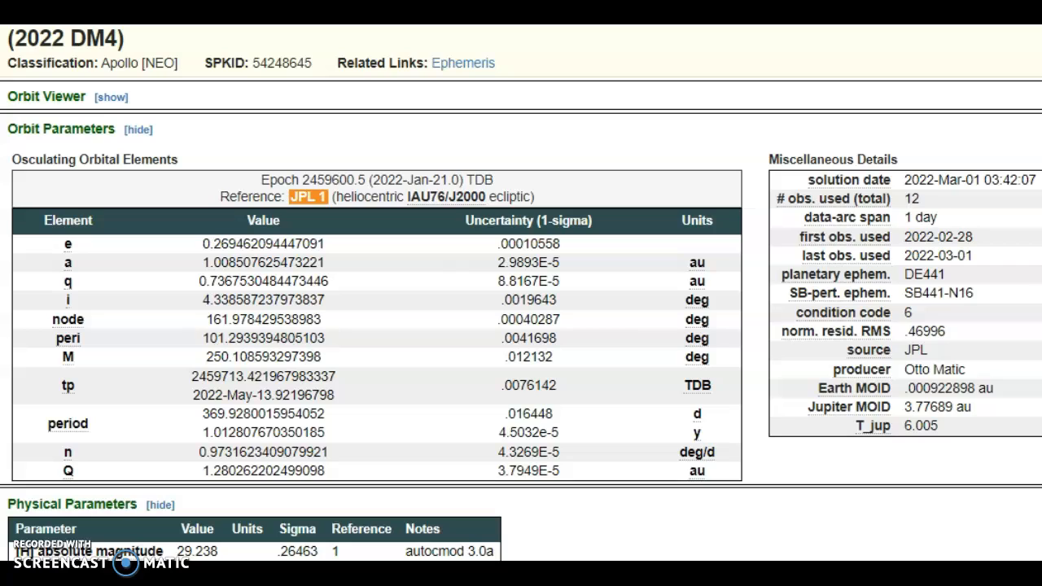
mouse_move(1001, 210)
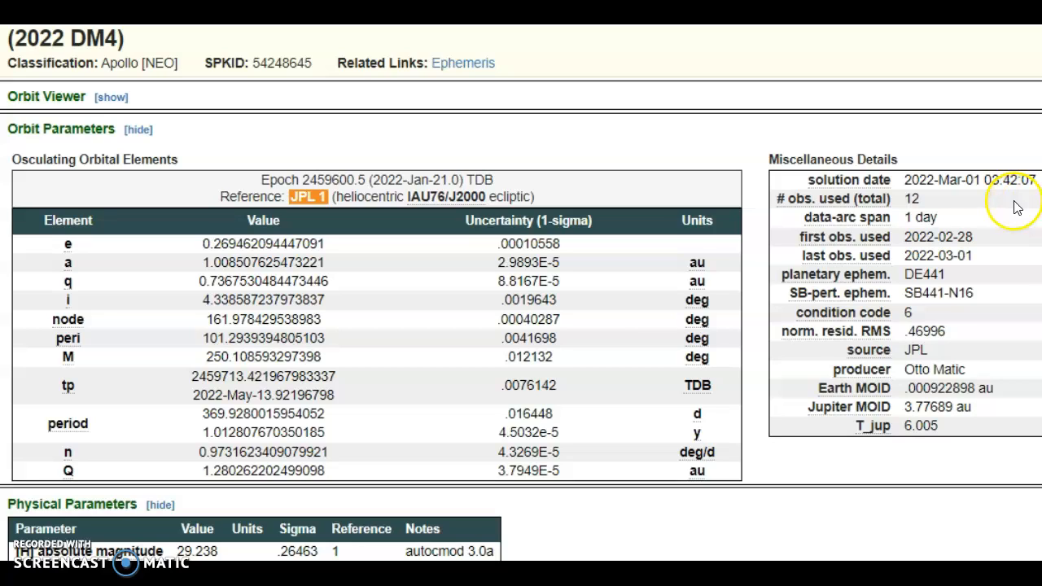